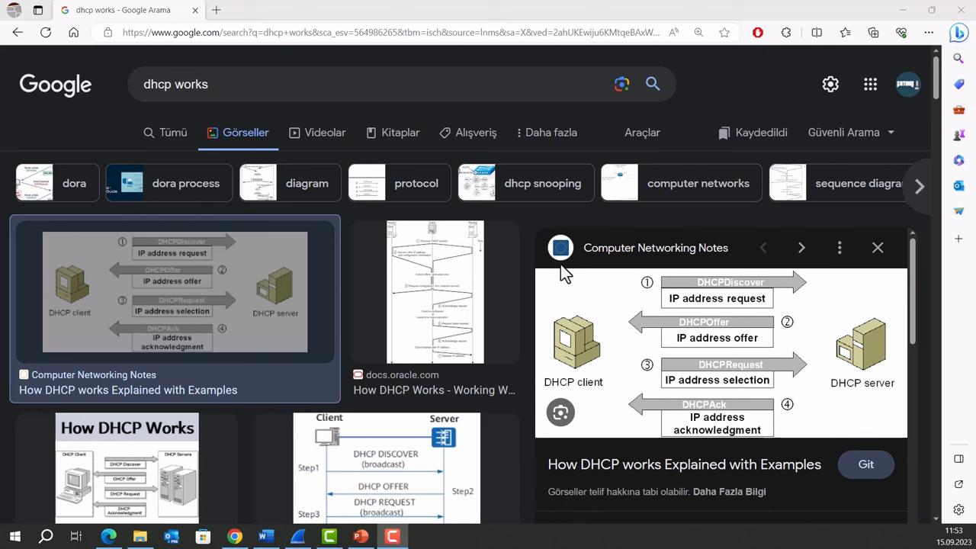
mouse_move(558, 287)
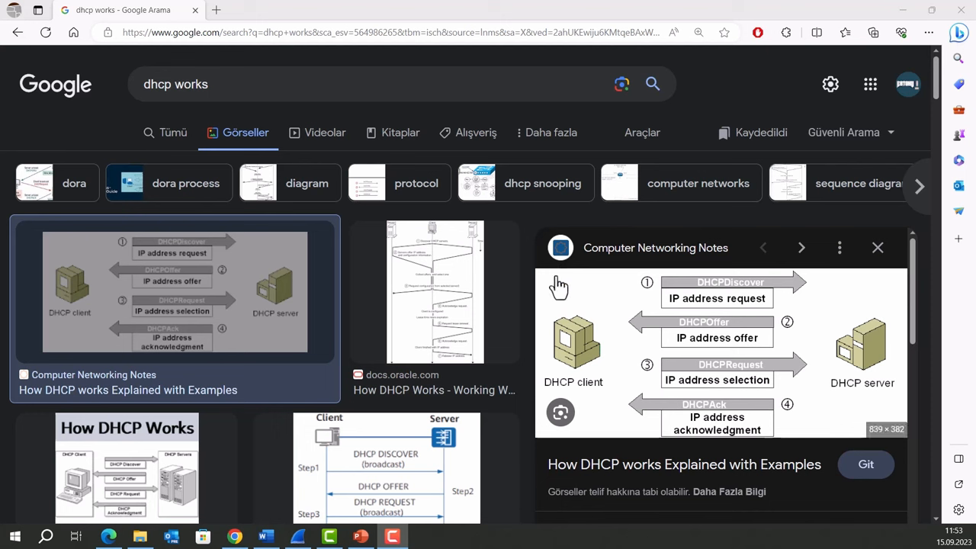
mouse_move(531, 359)
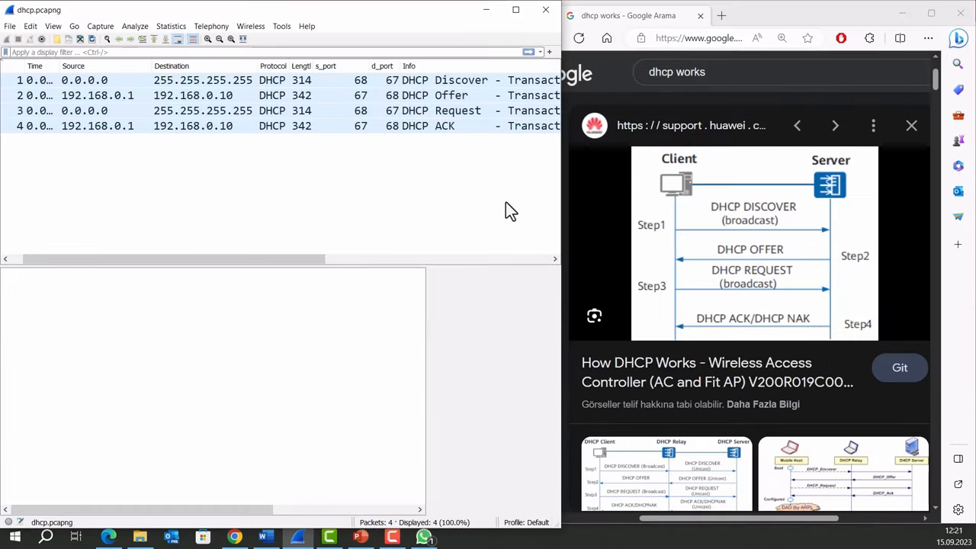
mouse_move(656, 164)
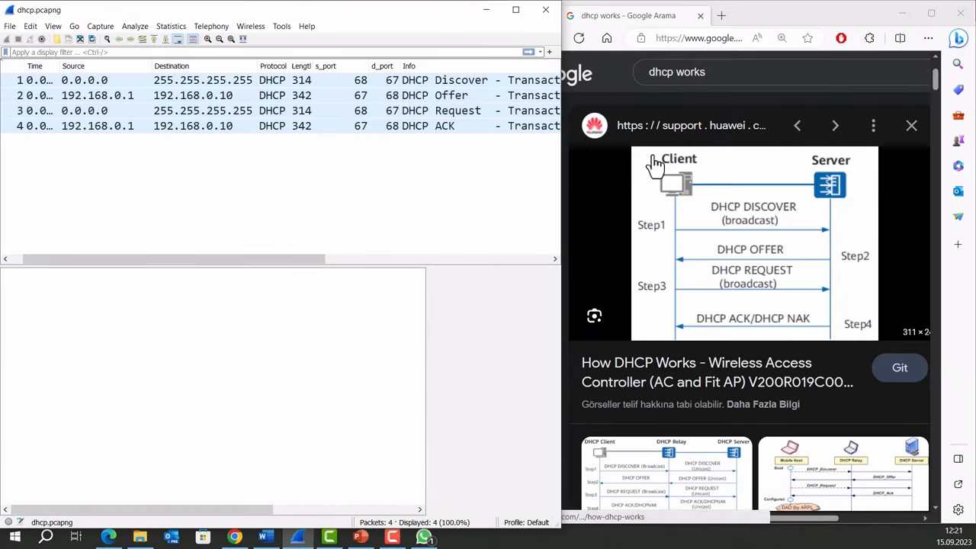
mouse_move(582, 227)
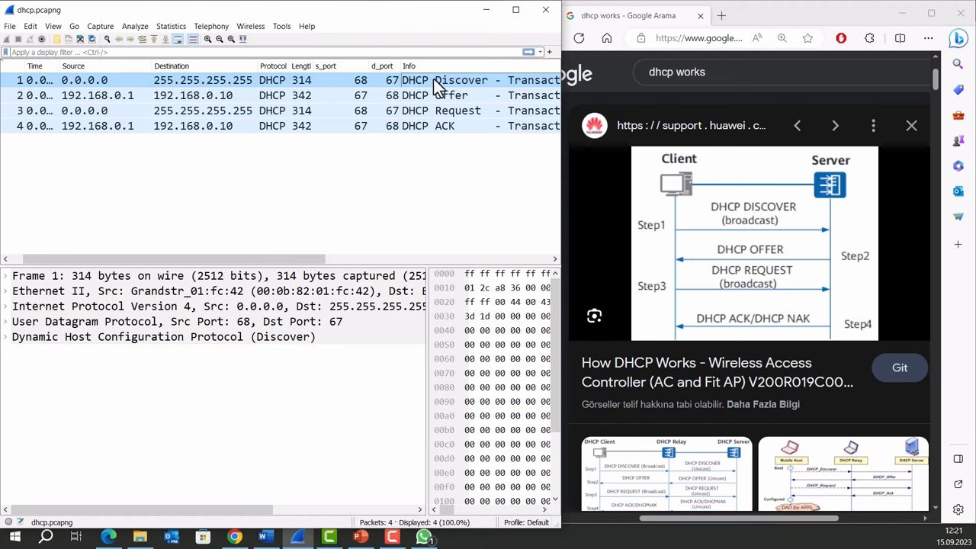
mouse_move(139, 83)
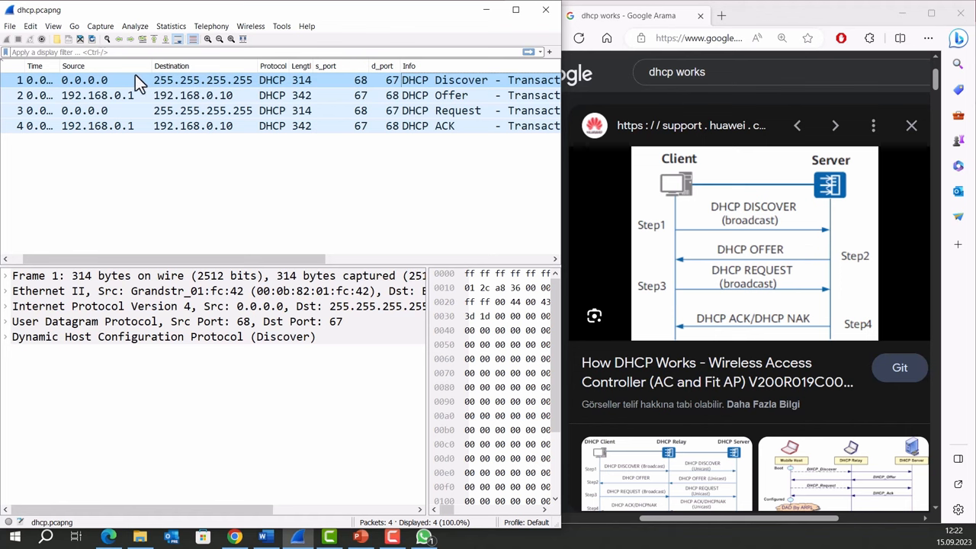
mouse_move(191, 87)
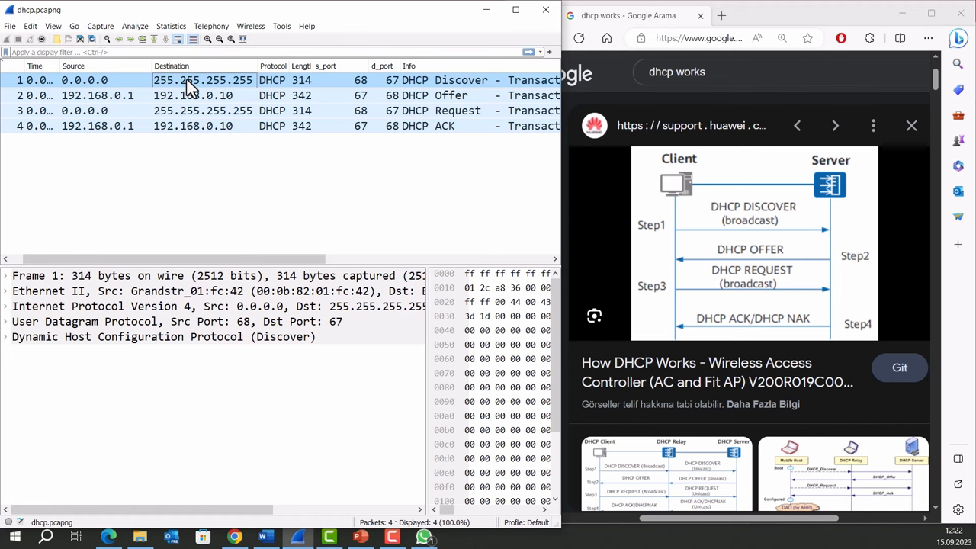
mouse_move(161, 101)
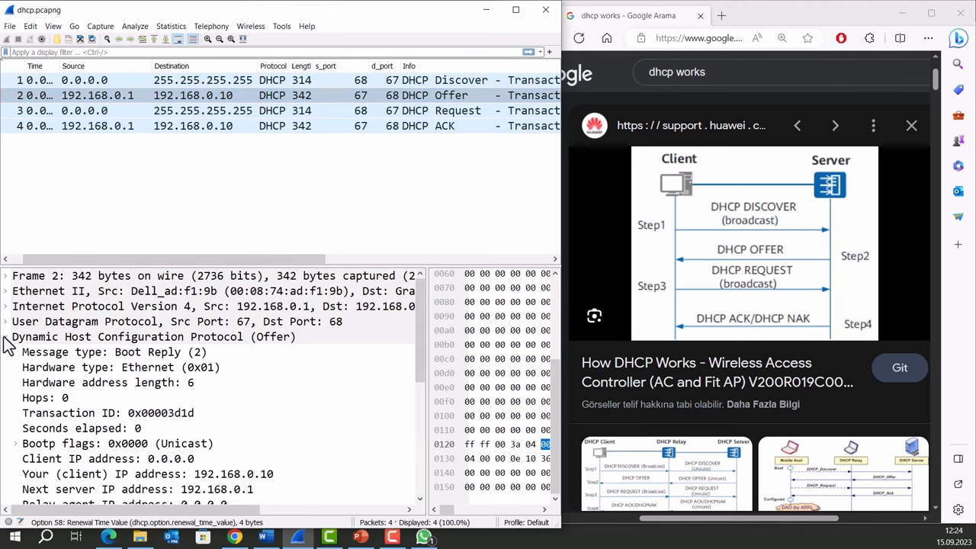
- Expand the Offer's subnet mask, renewal (30 min), rebinding (52 min 30 s) and lease (1 hour) options
scroll("down", 3)
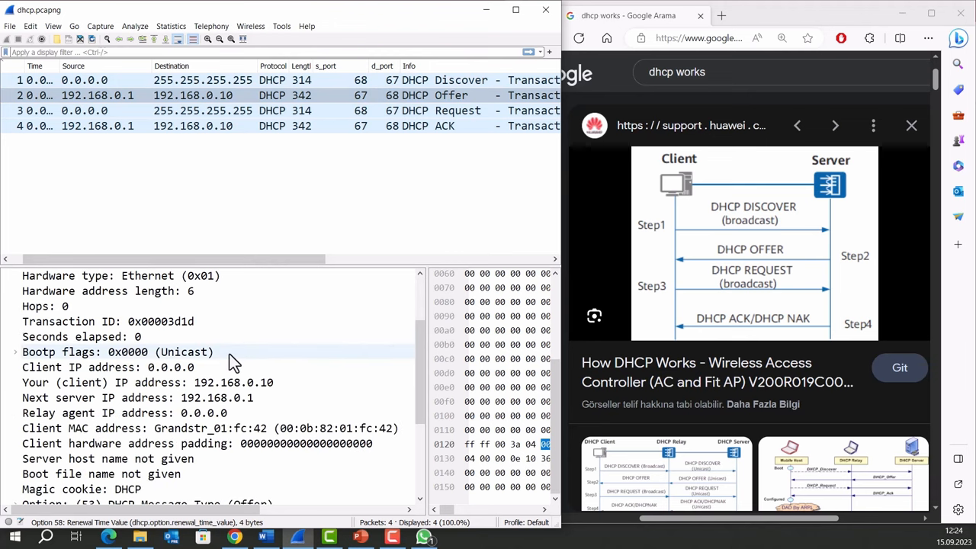
scroll("down", 3)
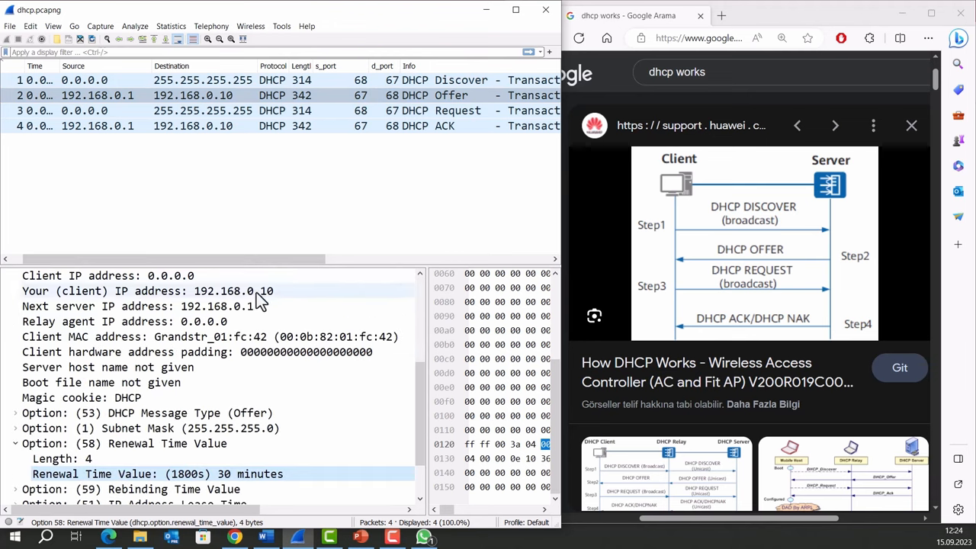
mouse_move(262, 304)
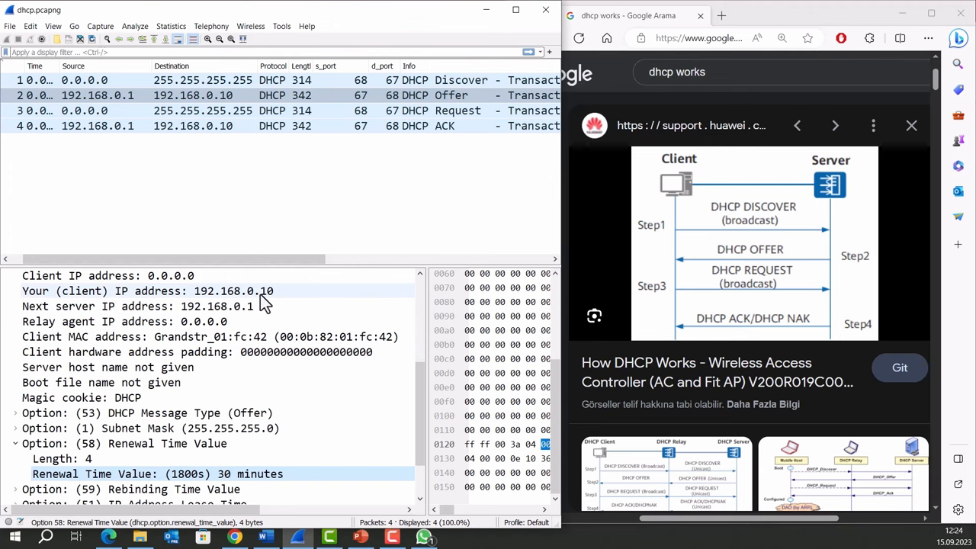
scroll("down", 3)
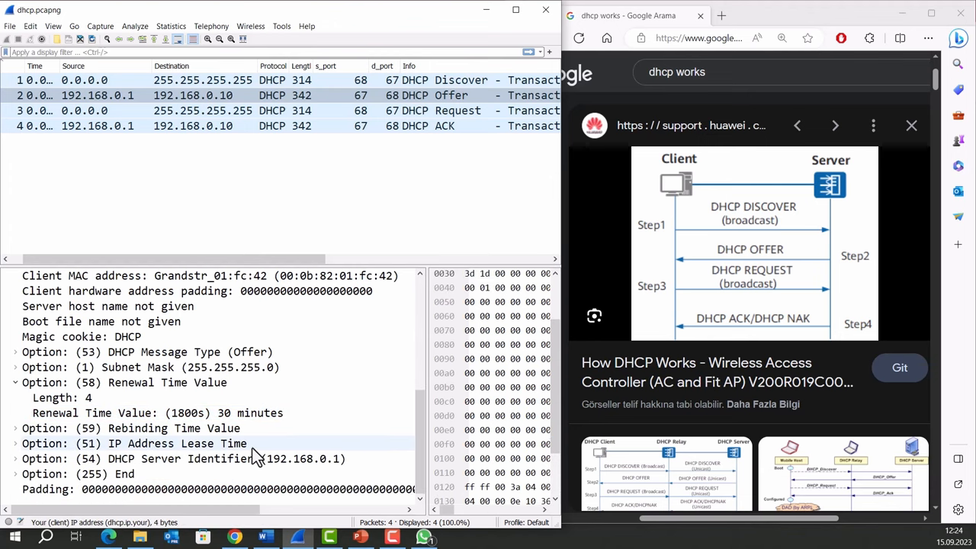
left_click(153, 366)
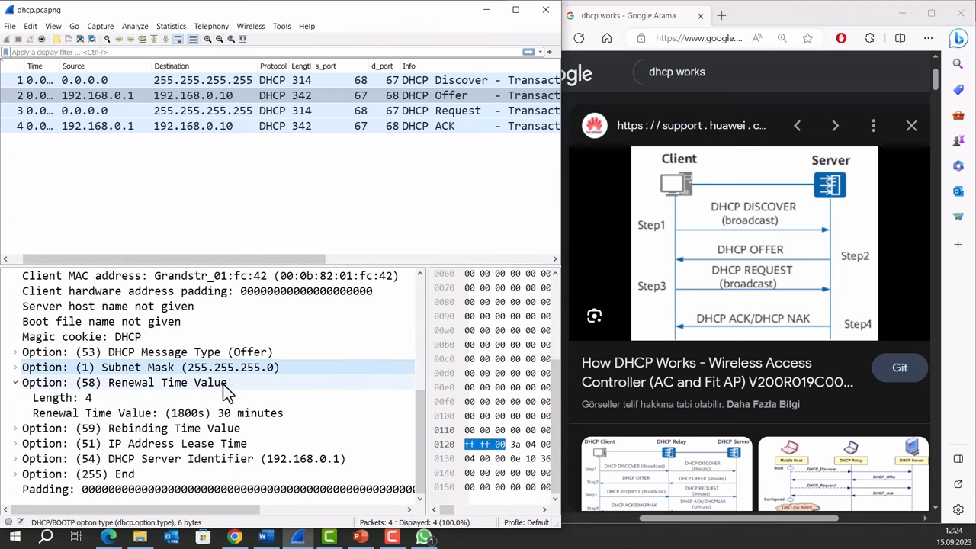
left_click(141, 381)
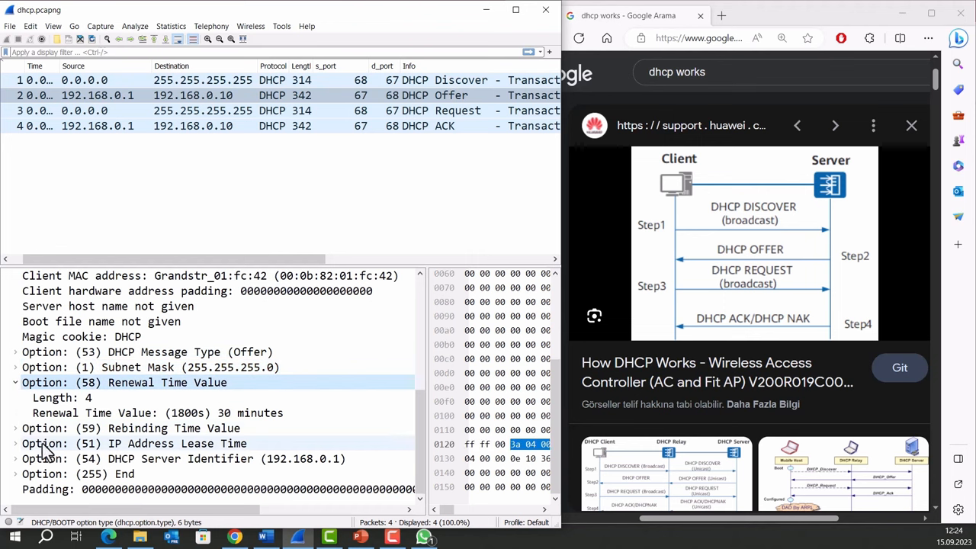
left_click(15, 427)
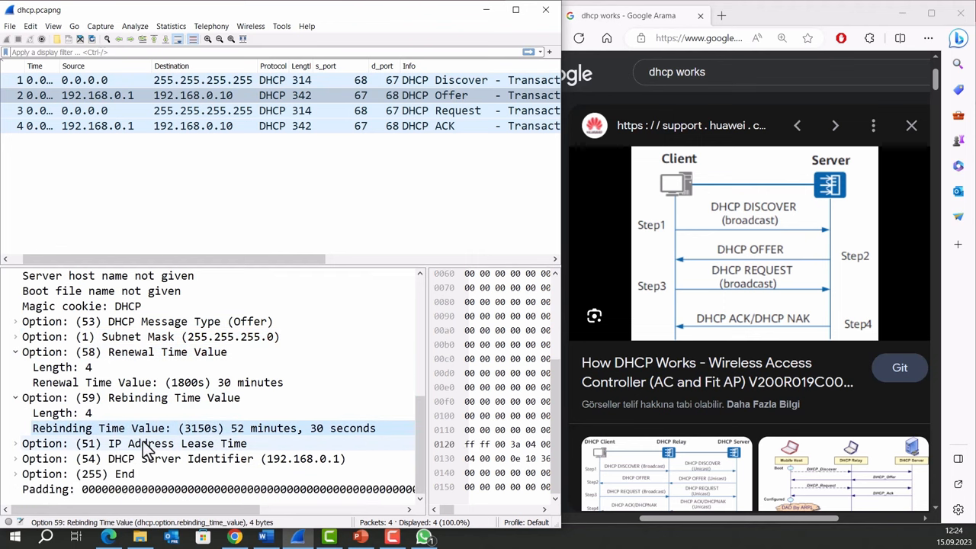
left_click(15, 442)
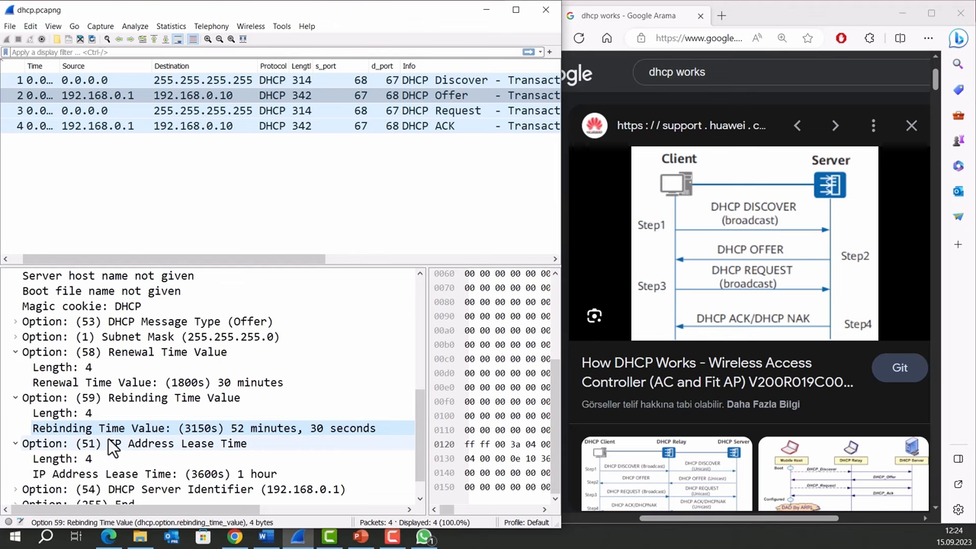
scroll("down", 3)
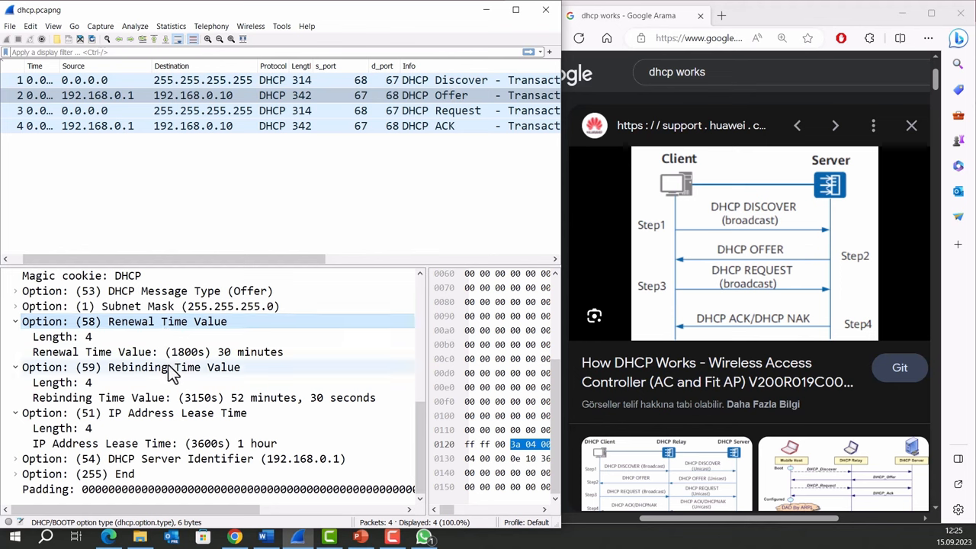
left_click(130, 366)
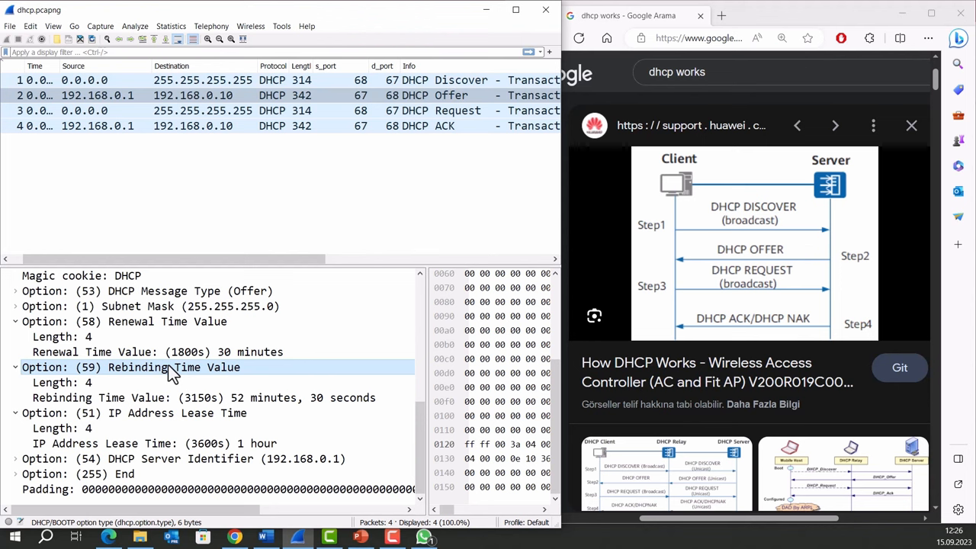
mouse_move(212, 382)
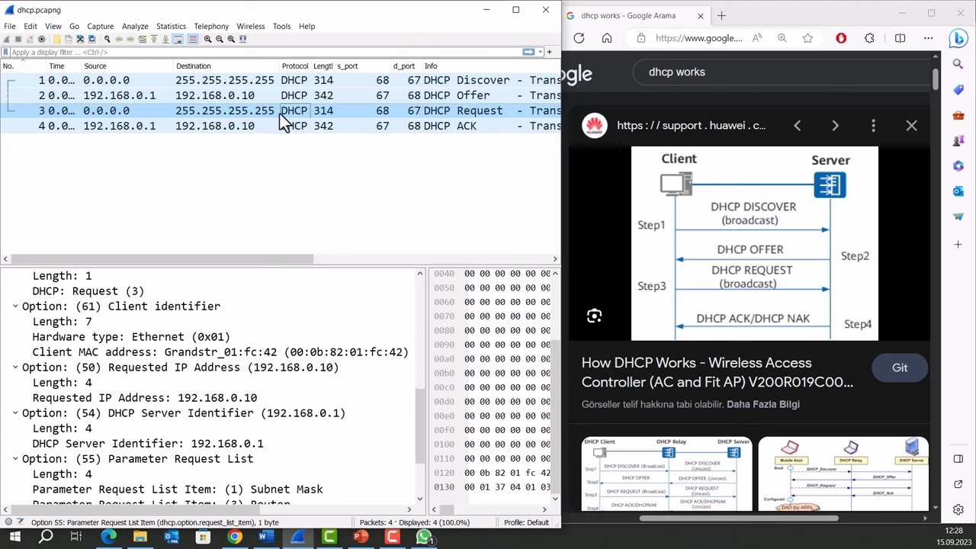
mouse_move(244, 122)
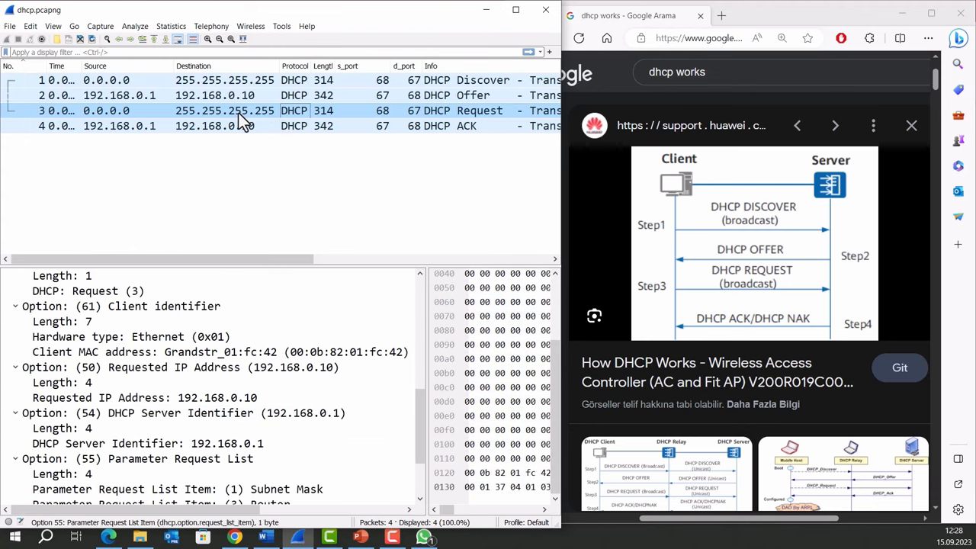
- Show frame 3, the DHCP Request, with its requested IP address and parameter list
left_click(144, 396)
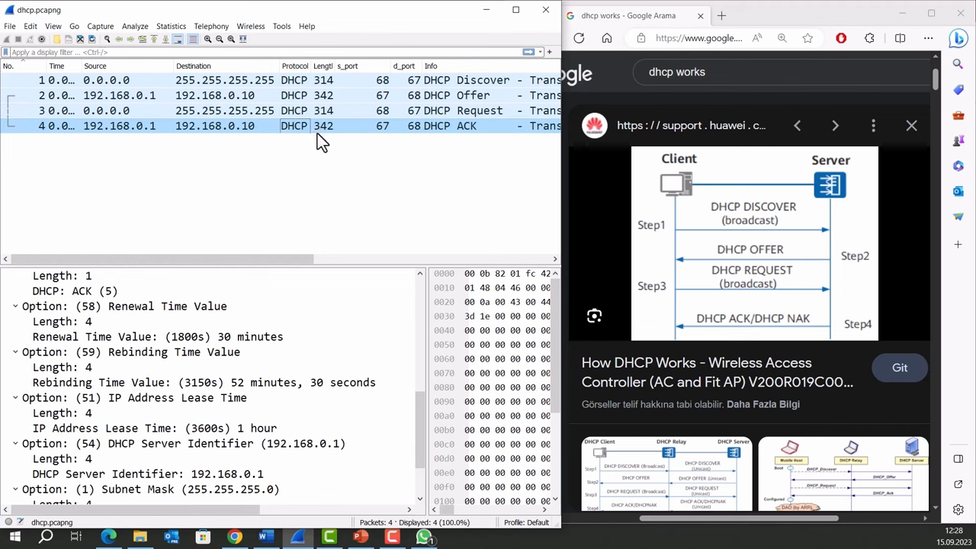
mouse_move(374, 139)
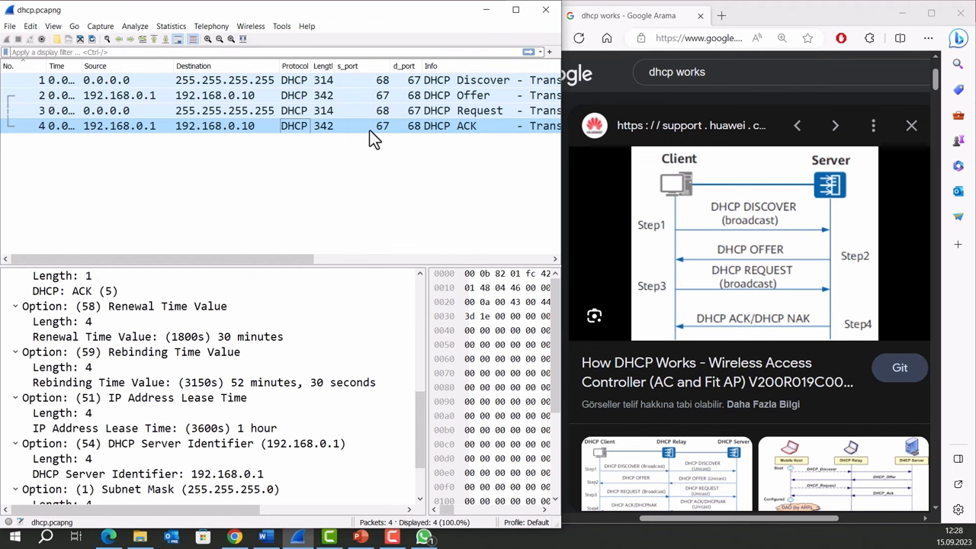
mouse_move(369, 131)
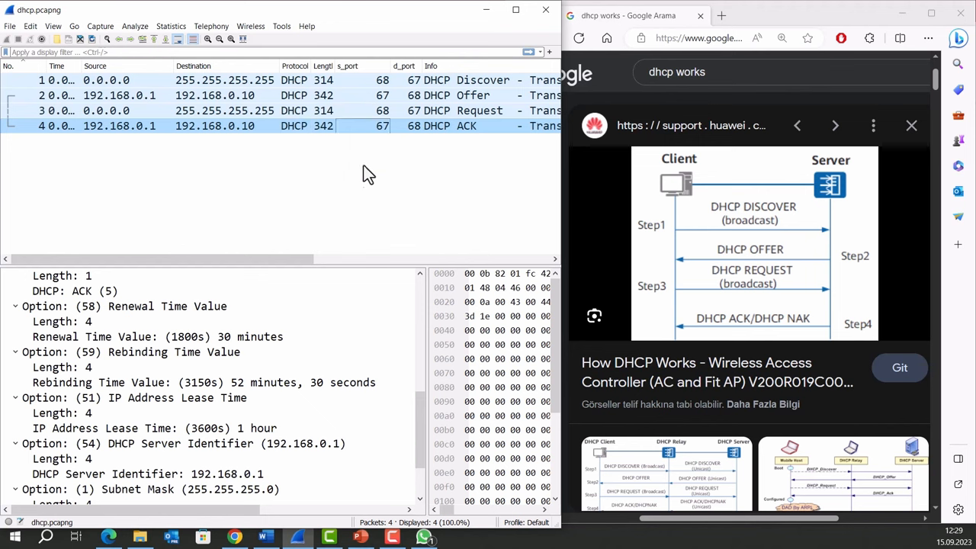
- Reveal the ACK's server identifier 192.168.0.1 and subnet mask 255.255.255.0 options
scroll("down", 3)
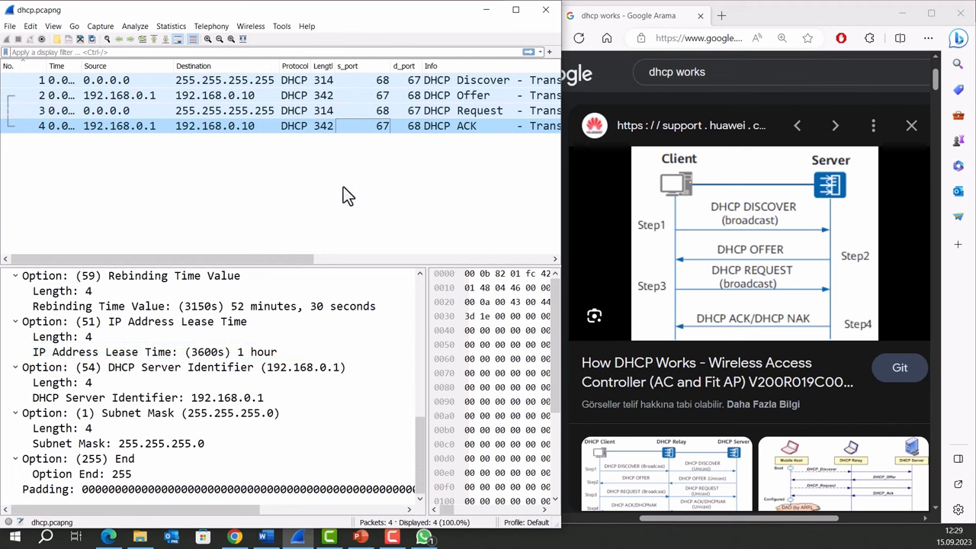
mouse_move(357, 137)
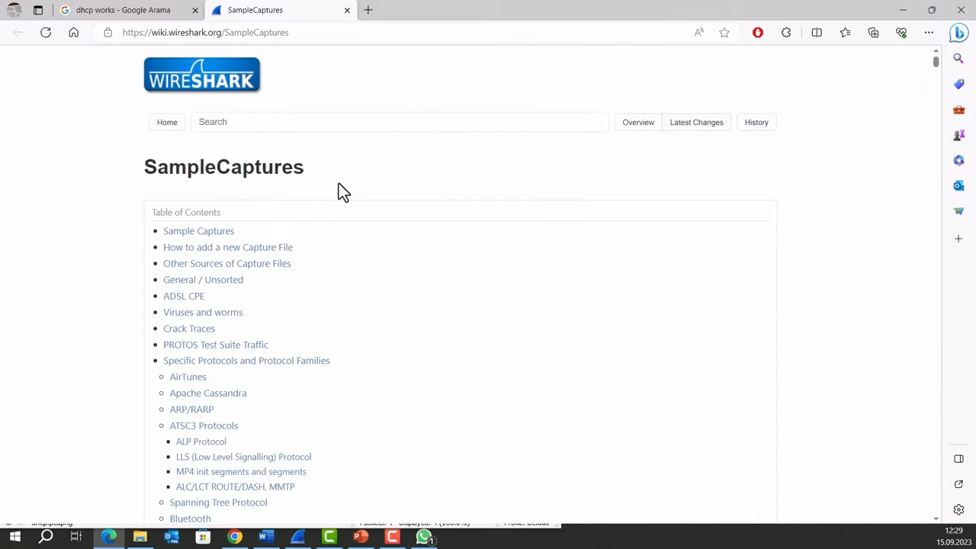
mouse_move(247, 122)
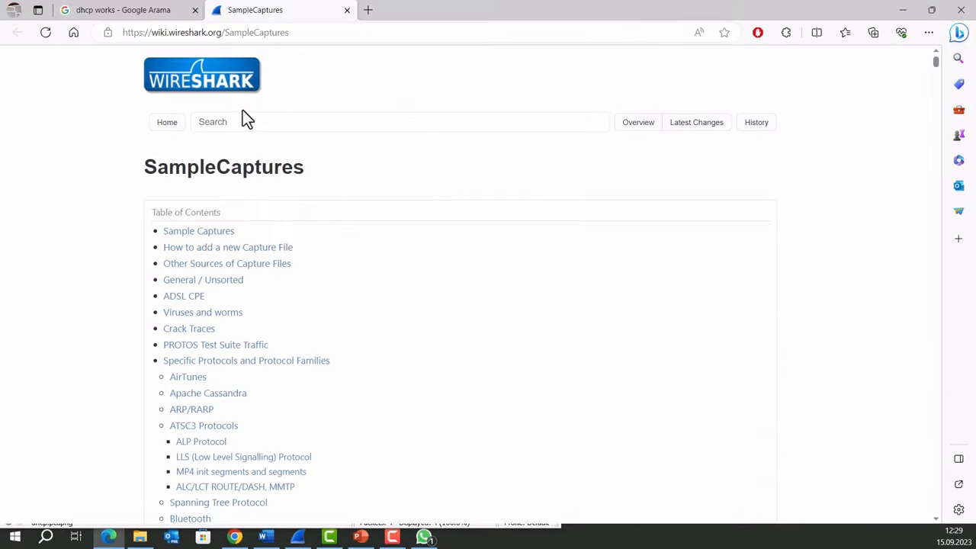
left_click(206, 32)
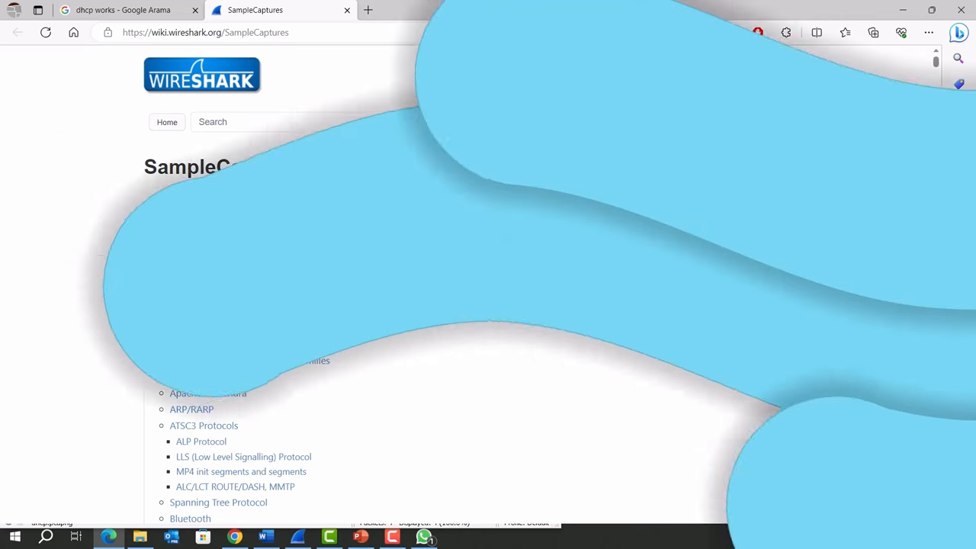
- Switch to the PowerPoint 'Why do we need DHCP?' slide listing its four benefits
left_click(359, 537)
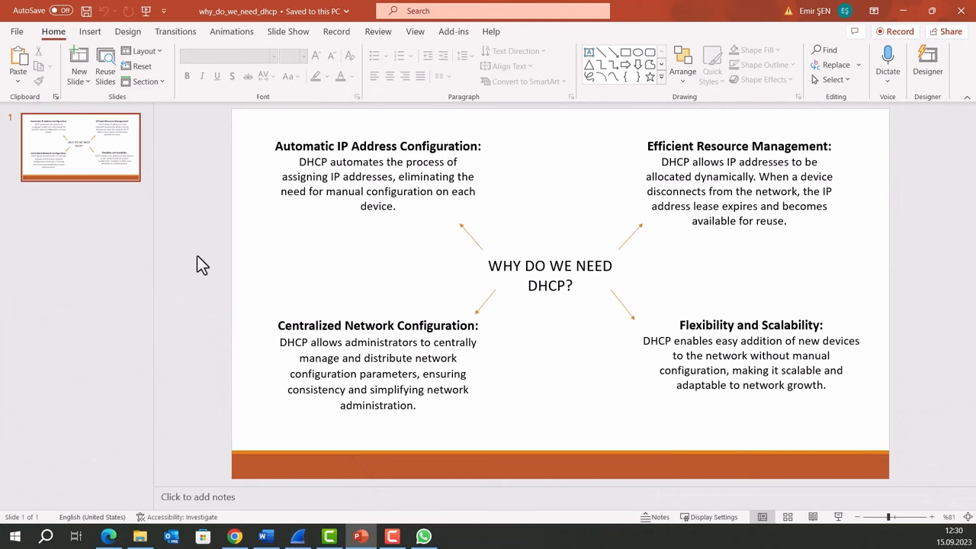
mouse_move(180, 276)
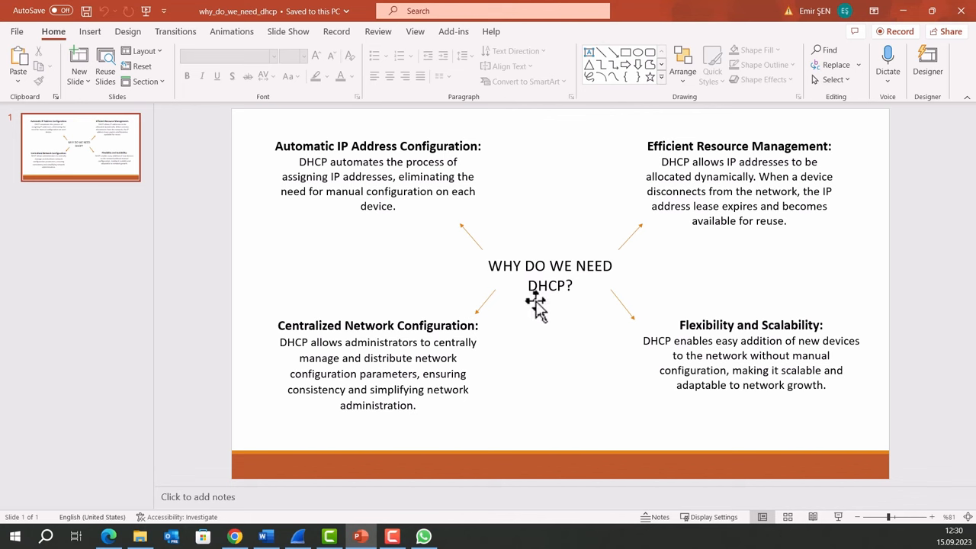
mouse_move(557, 284)
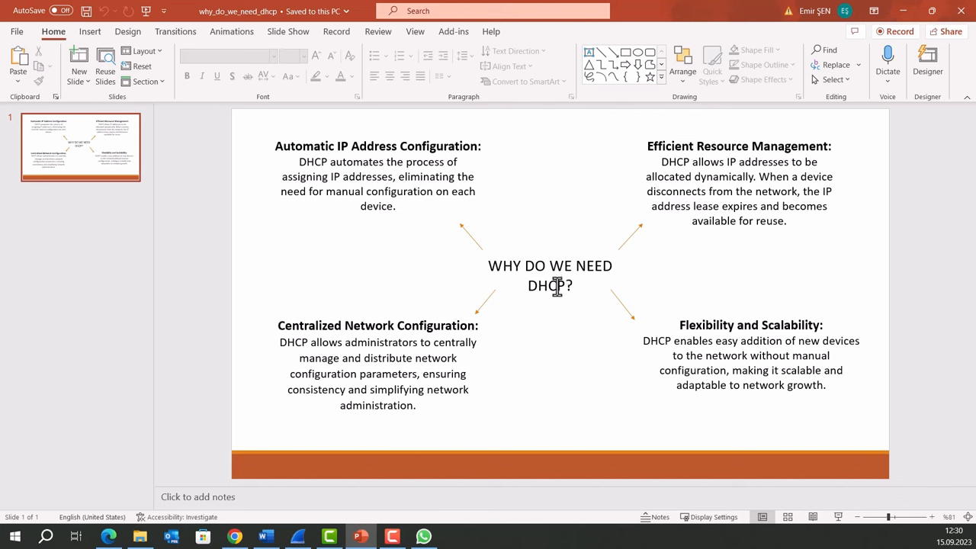